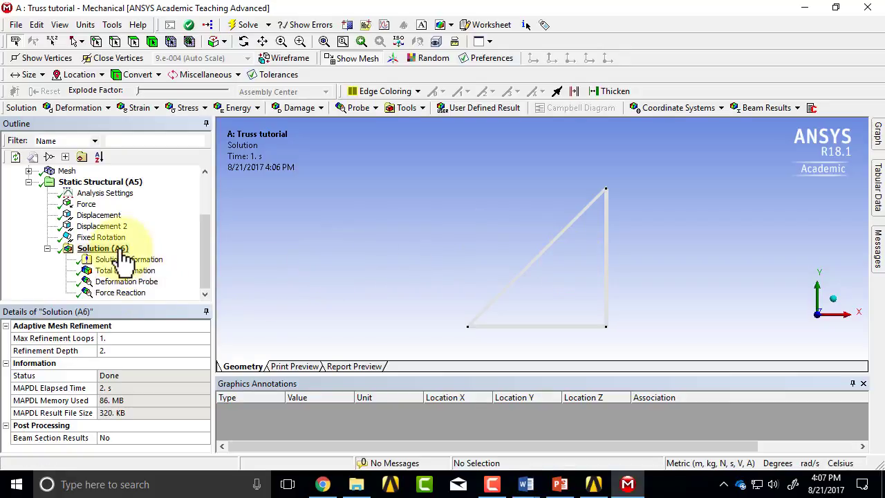
Step: Add a Beam Results Axial Force result under Solution and set its Display Option to Averaged
left_click(102, 249)
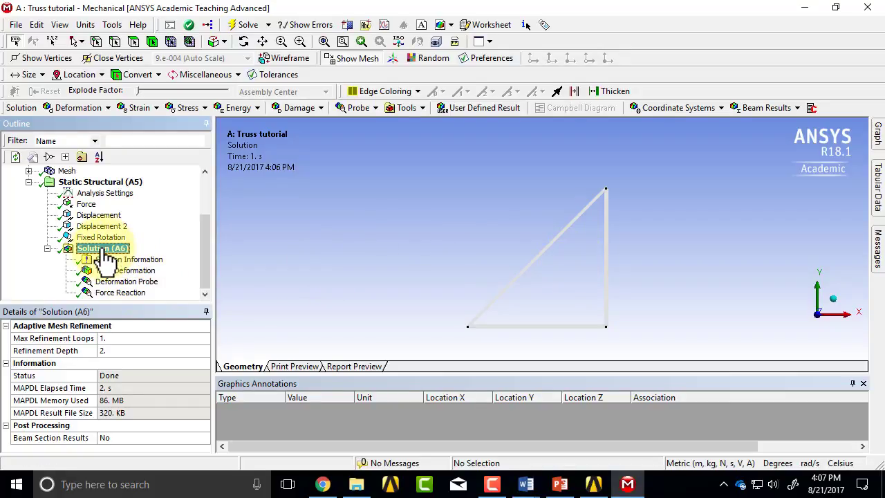
left_click(766, 108)
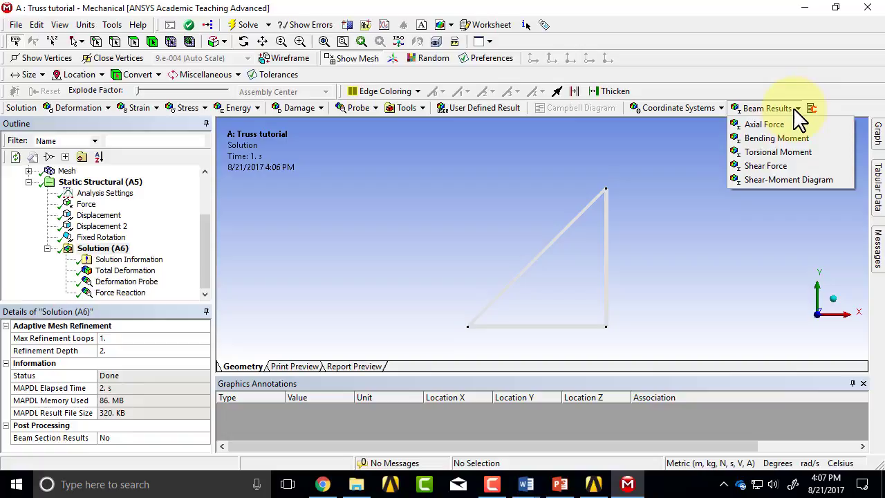
left_click(764, 125)
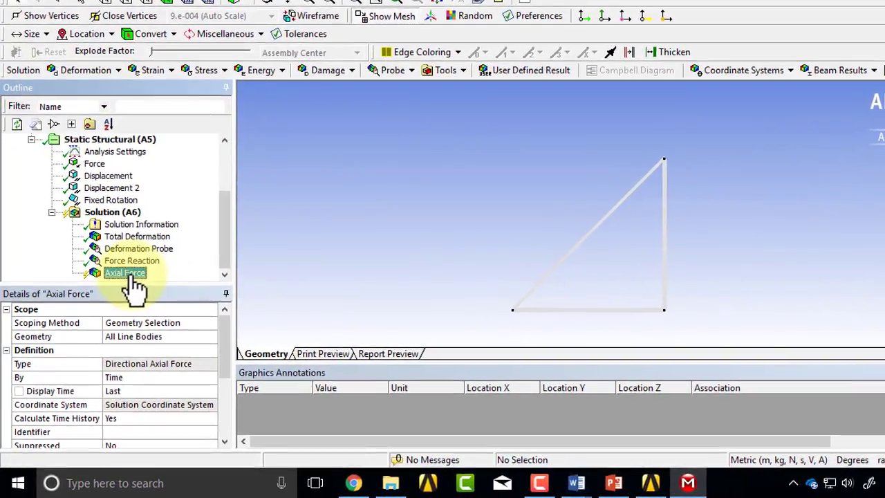
right_click(124, 272)
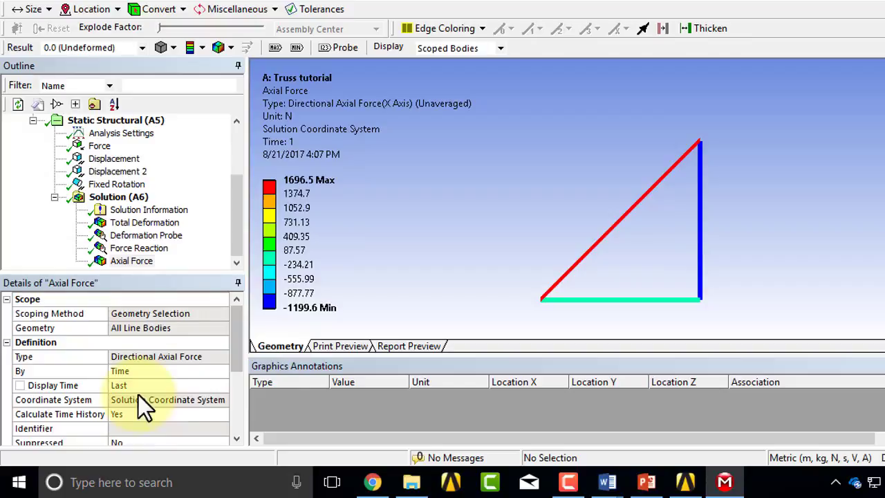
scroll("down", 3)
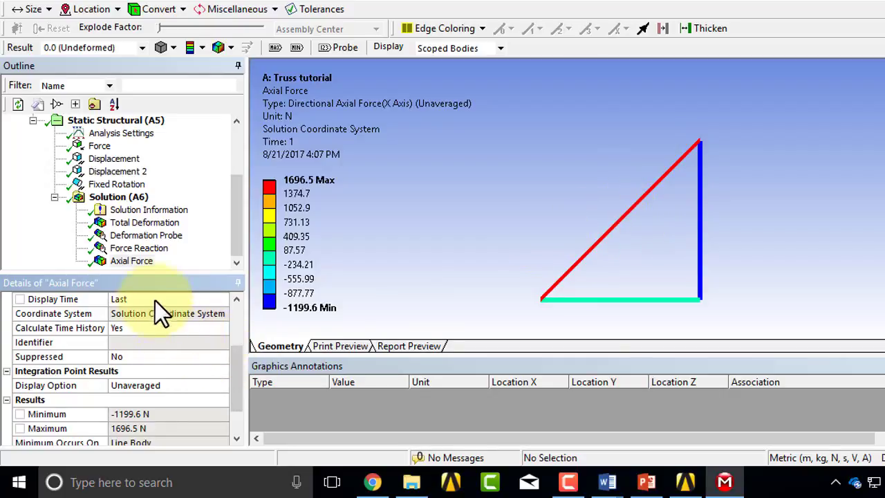
scroll("down", 3)
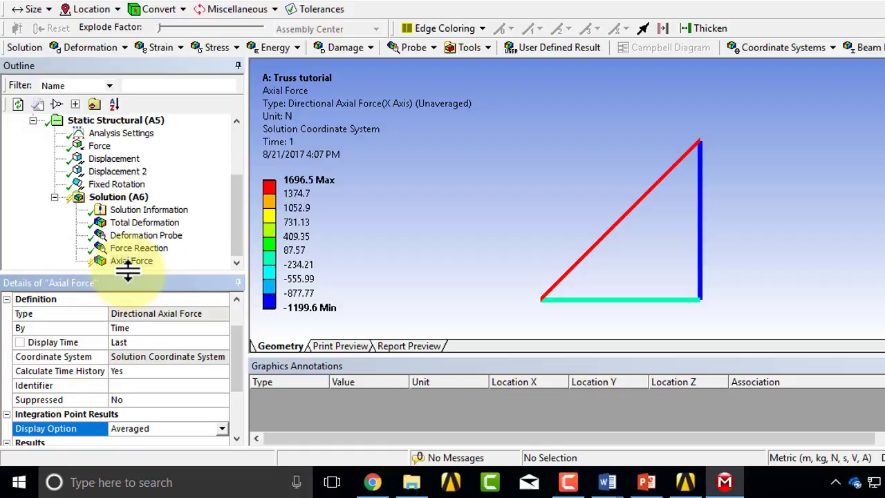
Step: Evaluate Axial Force averaged, then switch Display Option to Unaveraged and re-evaluate (-1199.6 N to 1696.5 N)
right_click(132, 260)
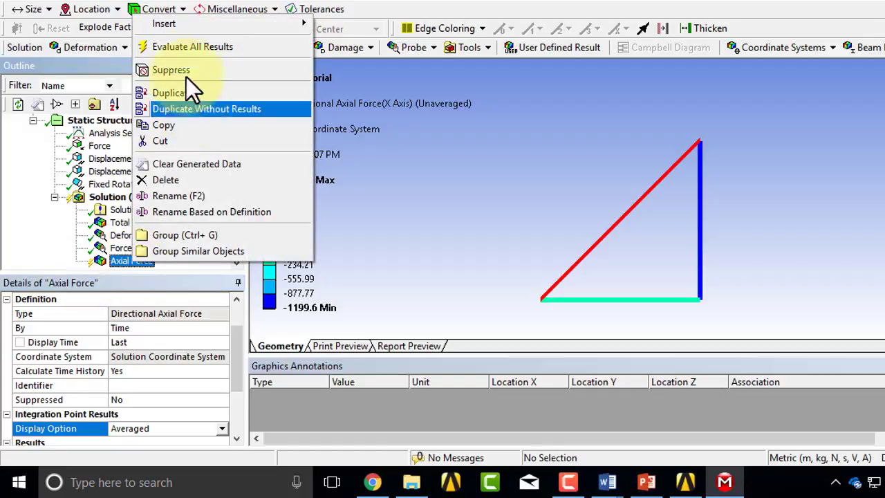
left_click(193, 48)
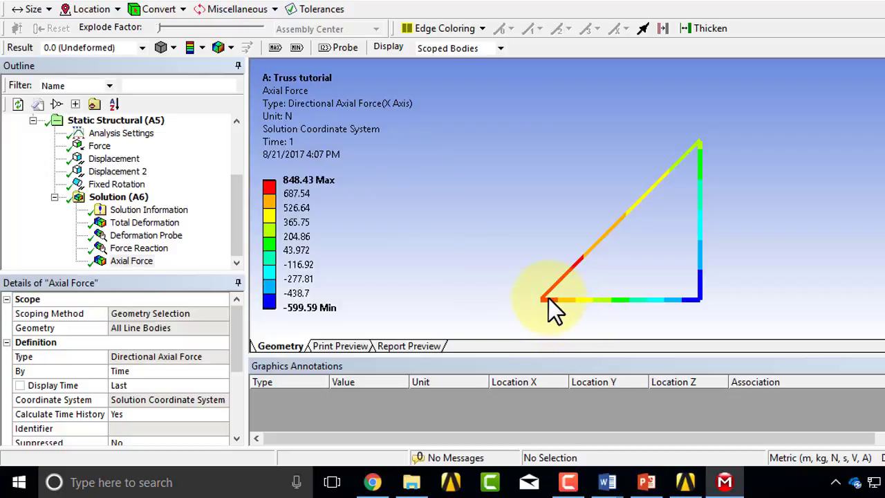
mouse_move(523, 321)
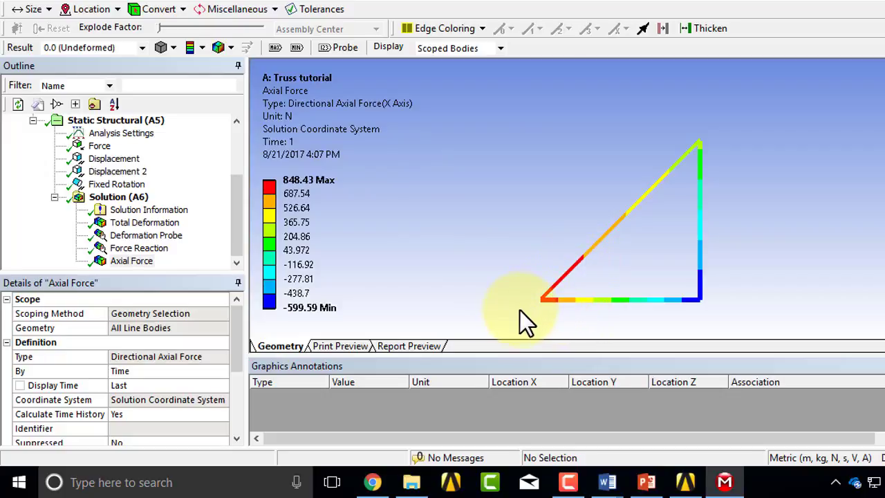
mouse_move(565, 302)
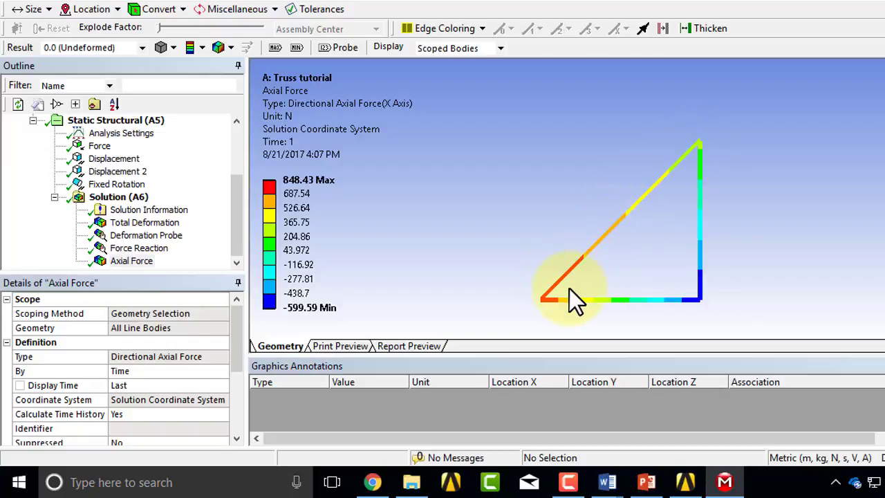
mouse_move(685, 169)
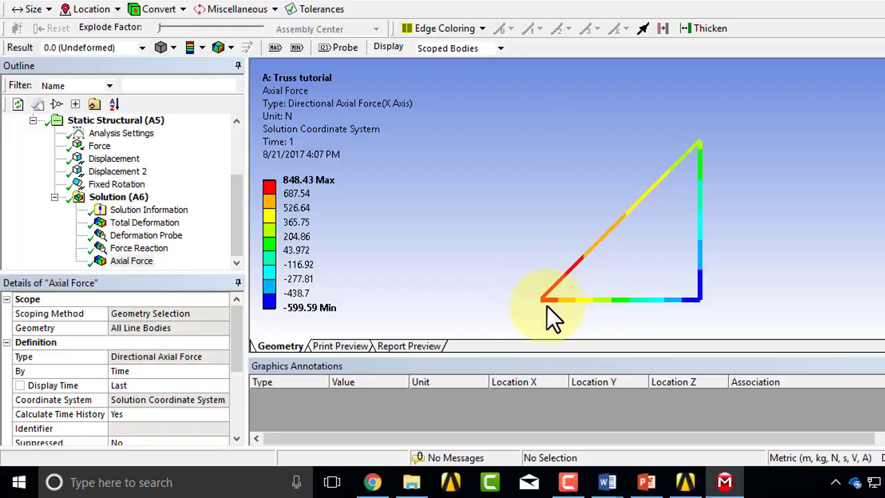
mouse_move(574, 318)
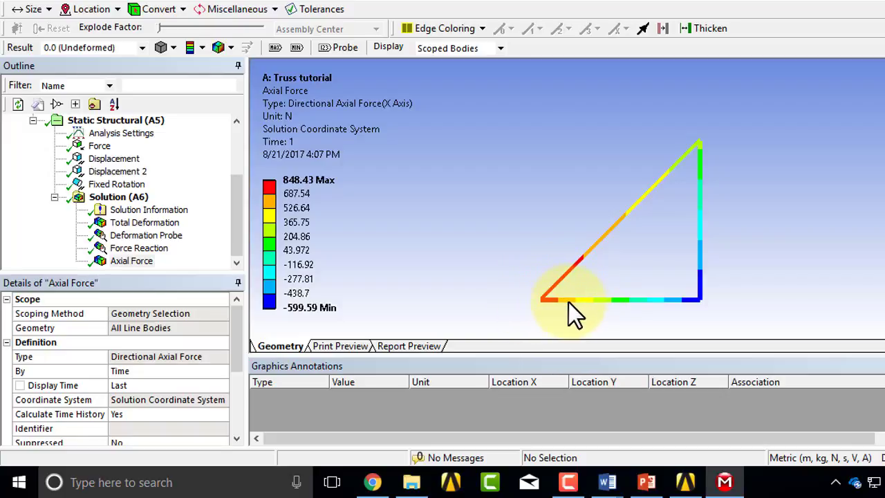
mouse_move(712, 145)
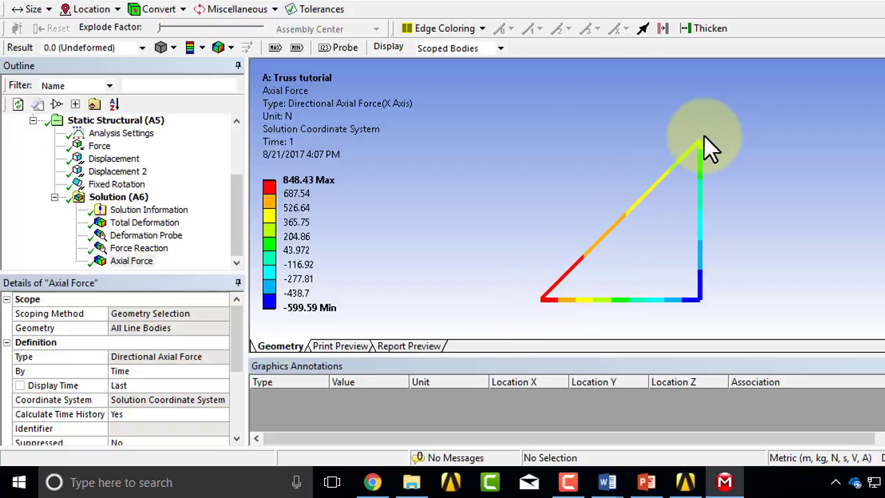
mouse_move(634, 229)
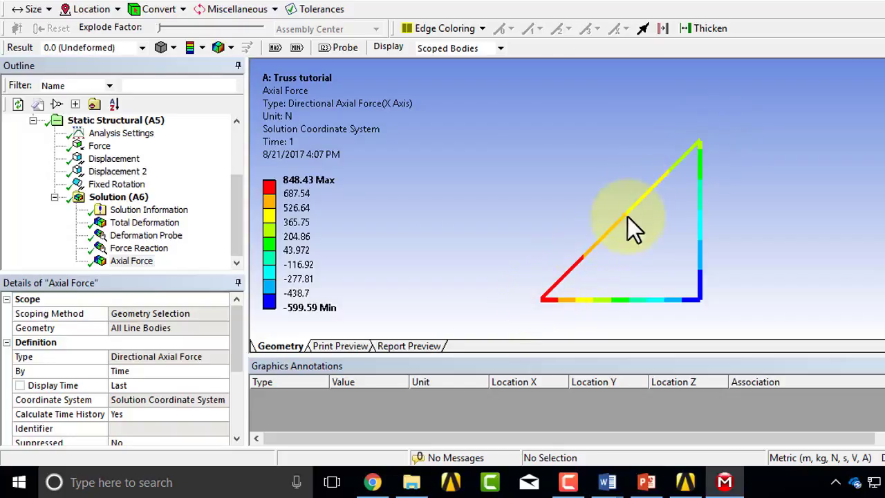
mouse_move(553, 312)
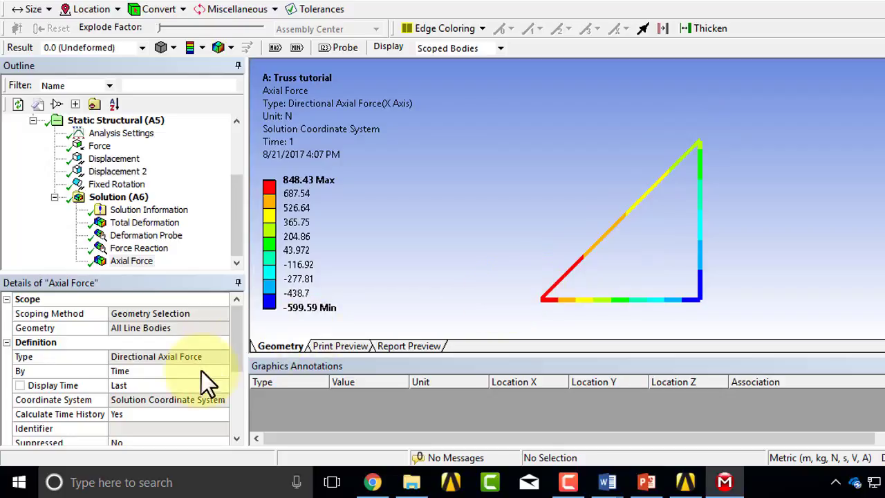
scroll("down", 3)
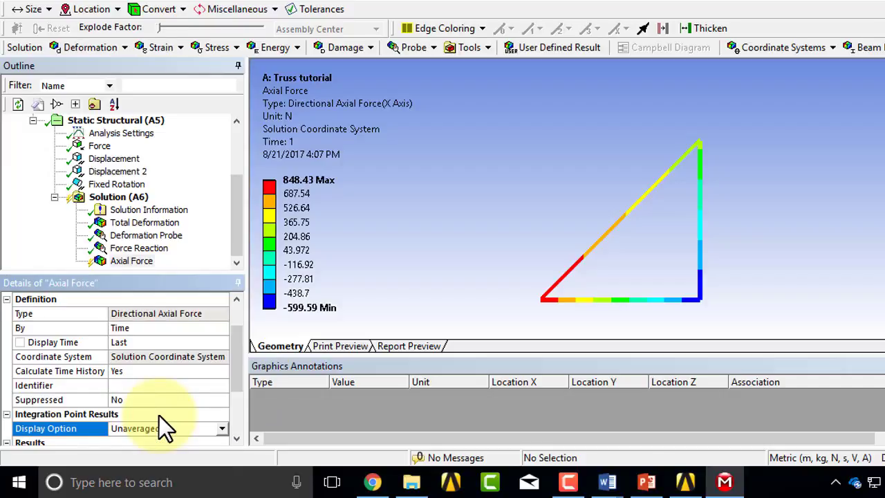
right_click(132, 260)
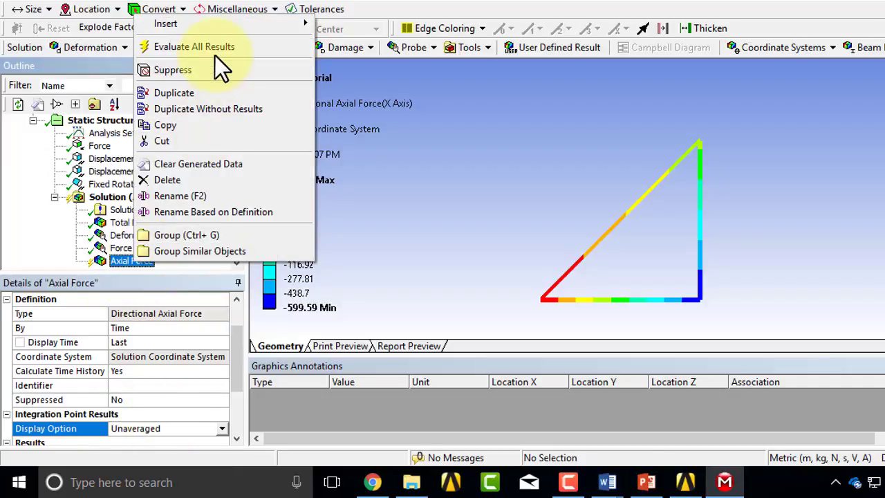
left_click(194, 47)
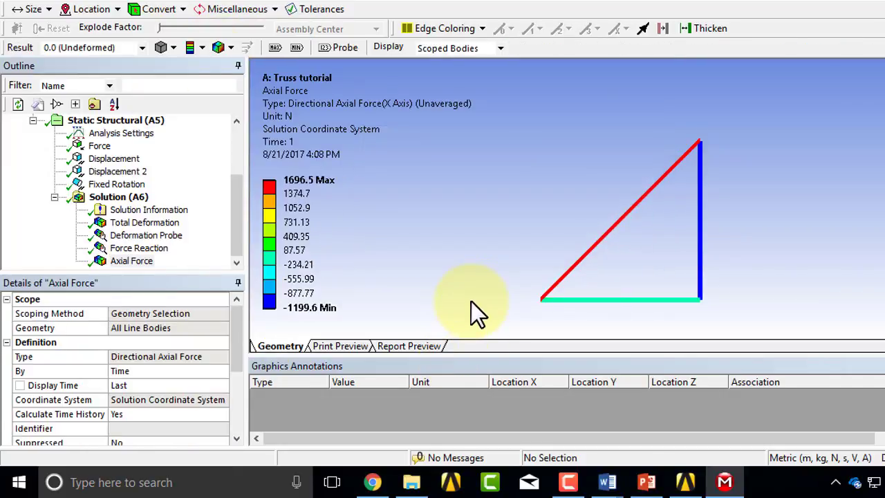
mouse_move(307, 194)
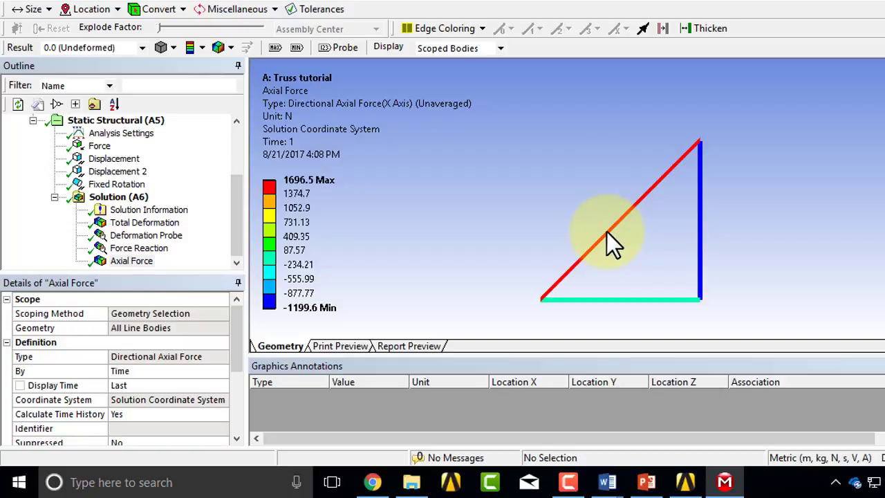
mouse_move(543, 205)
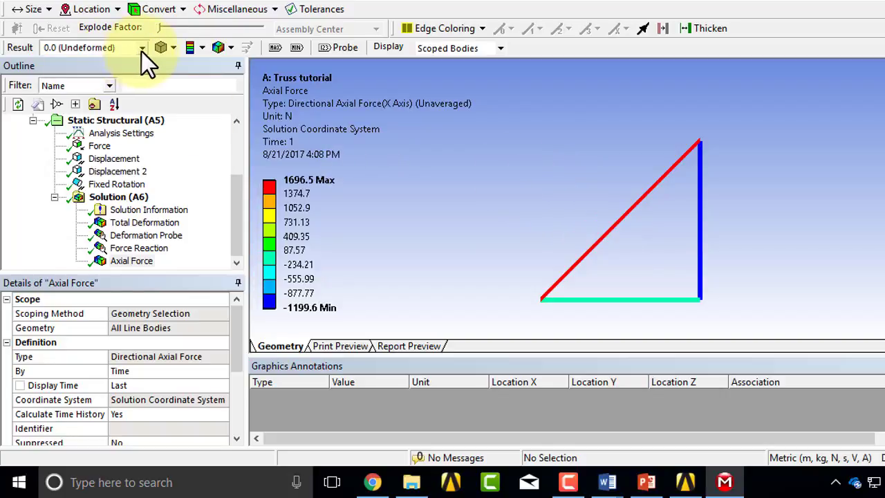
Step: Set the result scale to 3.5e+002 (Auto Scale) so axial force plots on the deformed truss
left_click(142, 47)
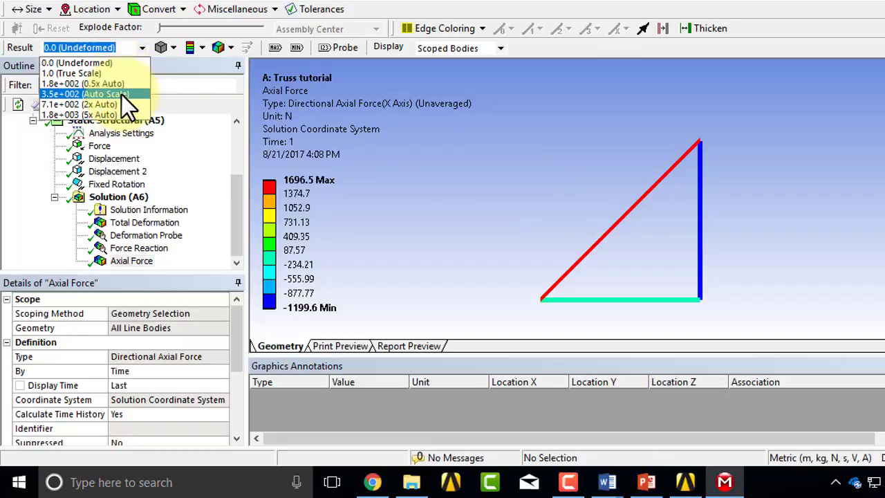
left_click(94, 94)
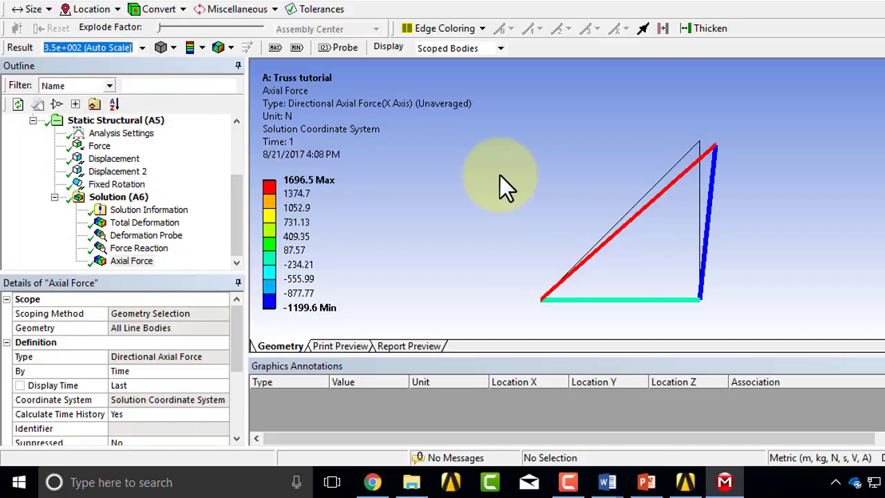
mouse_move(611, 251)
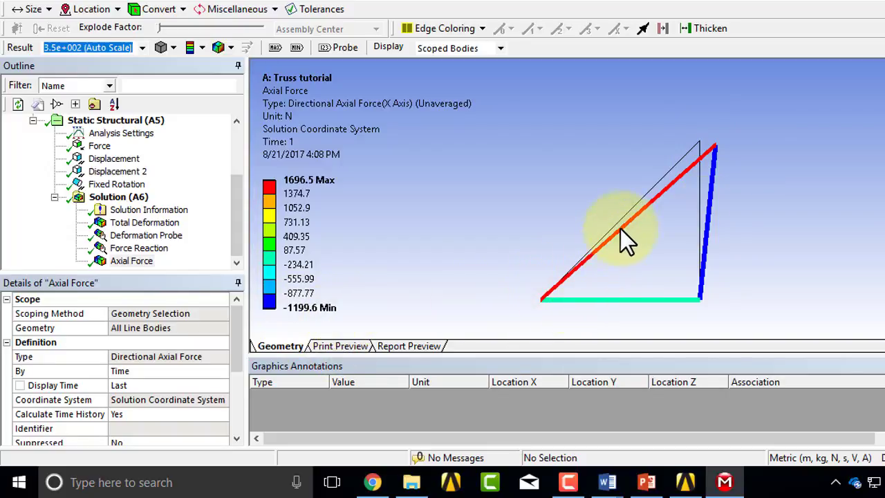
mouse_move(719, 159)
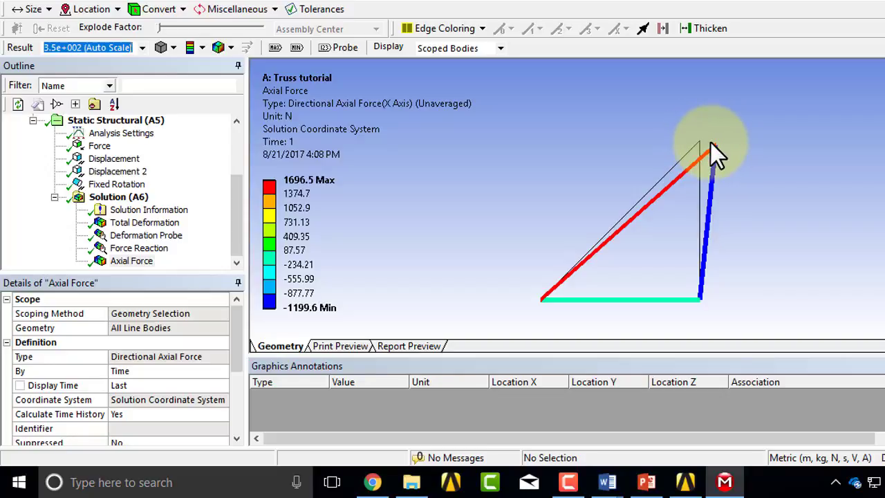
mouse_move(706, 160)
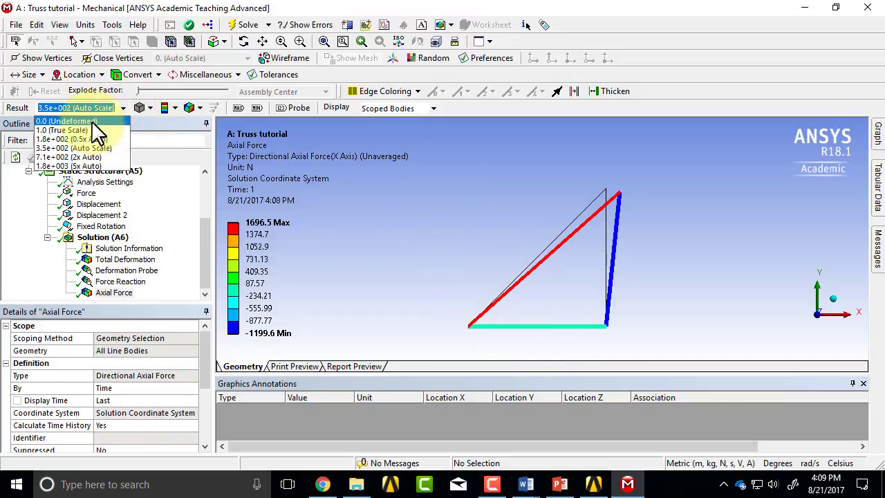
Step: Return the axial force plot to the undeformed truss and select Solution for further results
left_click(66, 121)
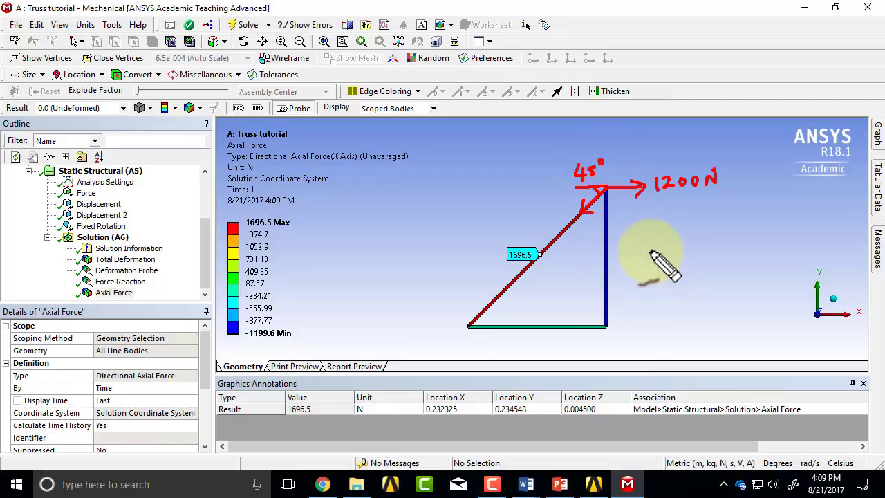
mouse_move(359, 191)
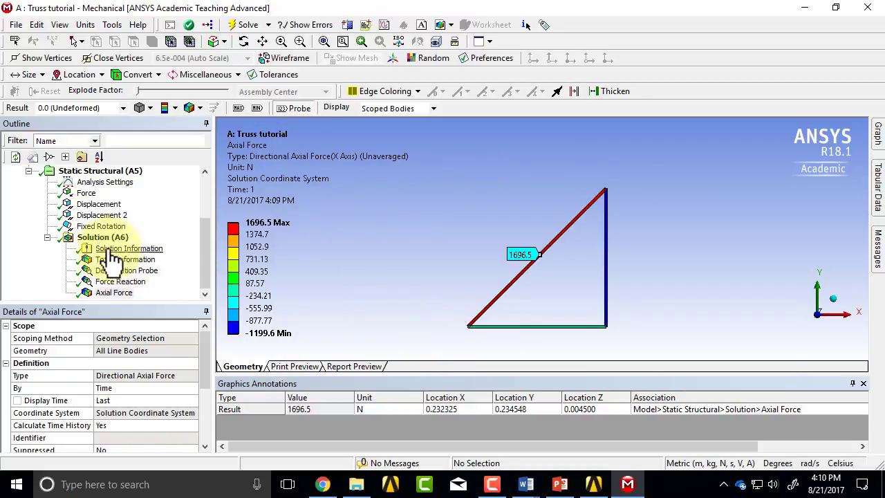
key("alt+tab")
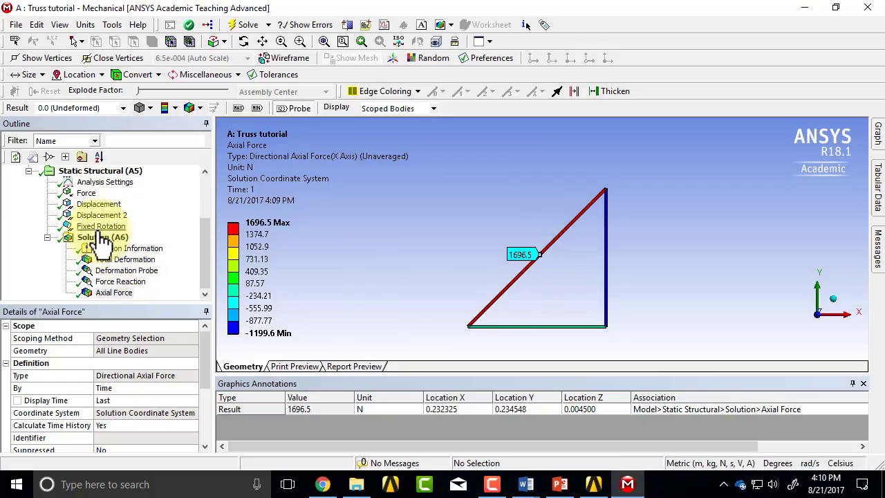
left_click(102, 236)
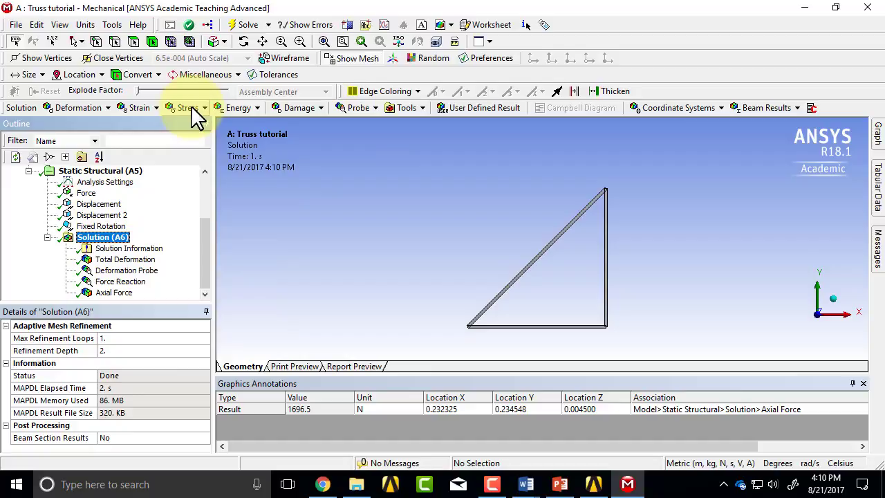
Step: Insert a Beam Tool under Solution from the Tools menu, adding direct and combined stress results
left_click(187, 107)
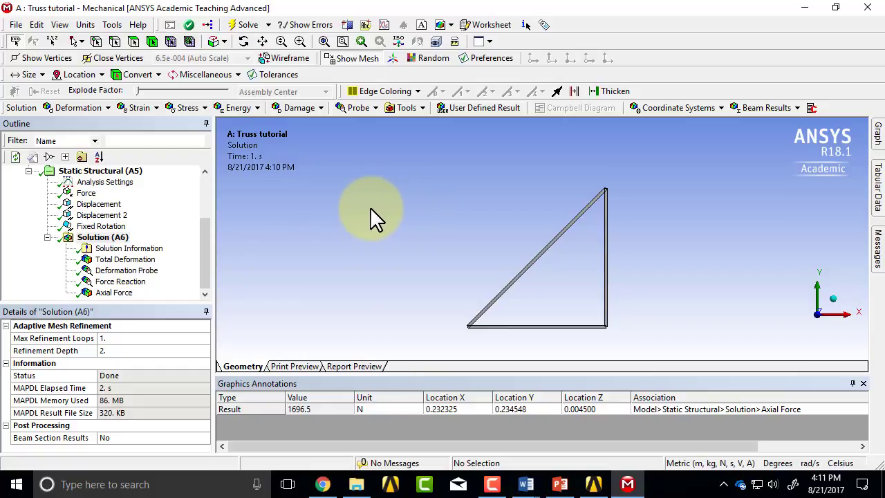
mouse_move(404, 194)
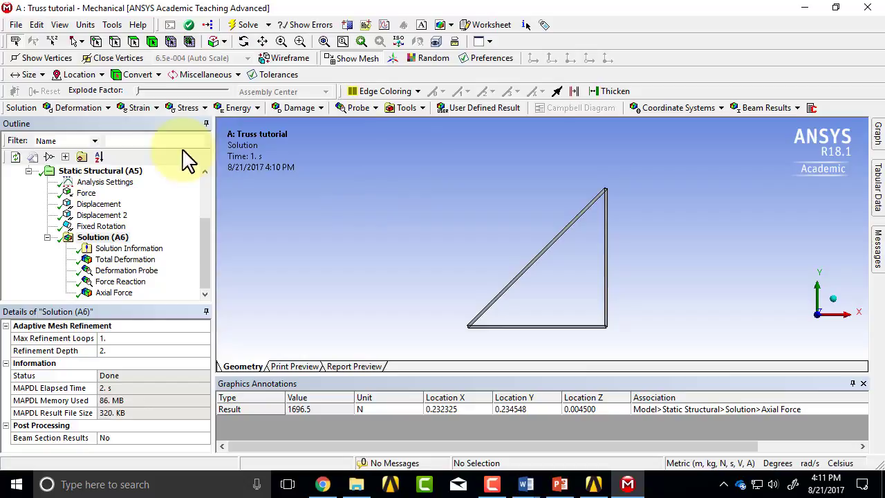
left_click(404, 108)
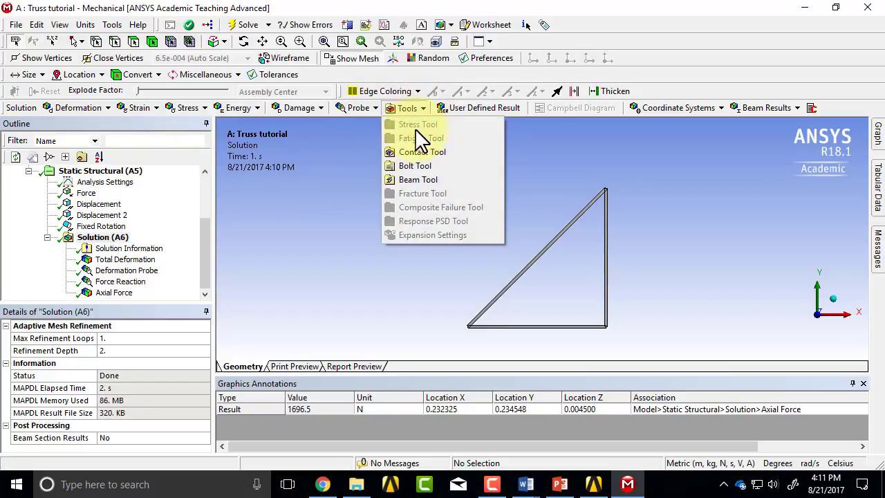
left_click(418, 180)
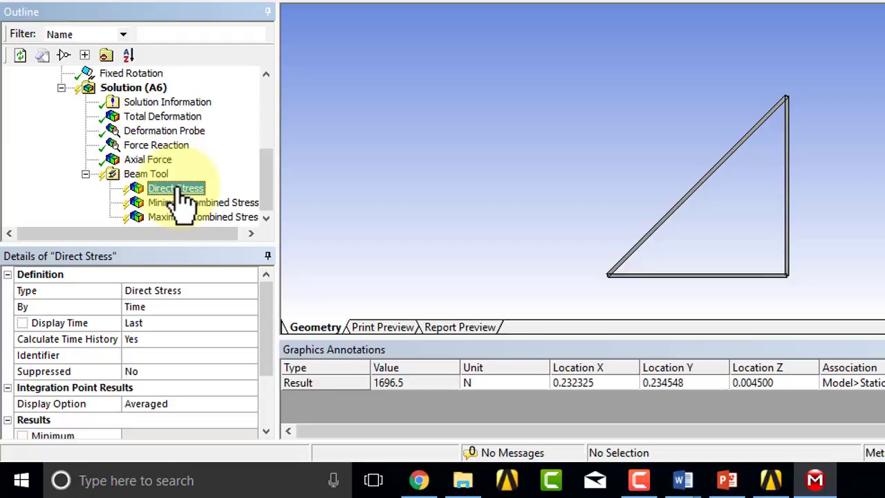
Step: Evaluate all Beam Tool results and show the Direct Stress contour (-7.40e6 Pa to 1.05e7 Pa)
right_click(146, 174)
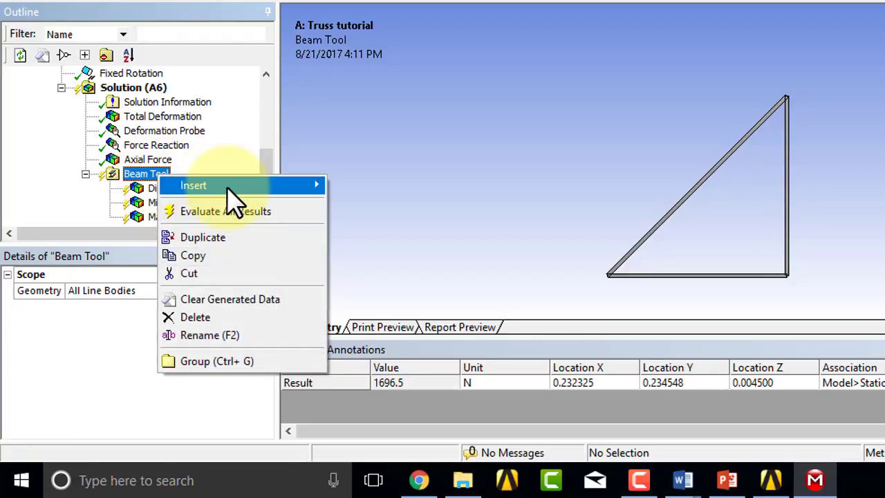
mouse_move(194, 186)
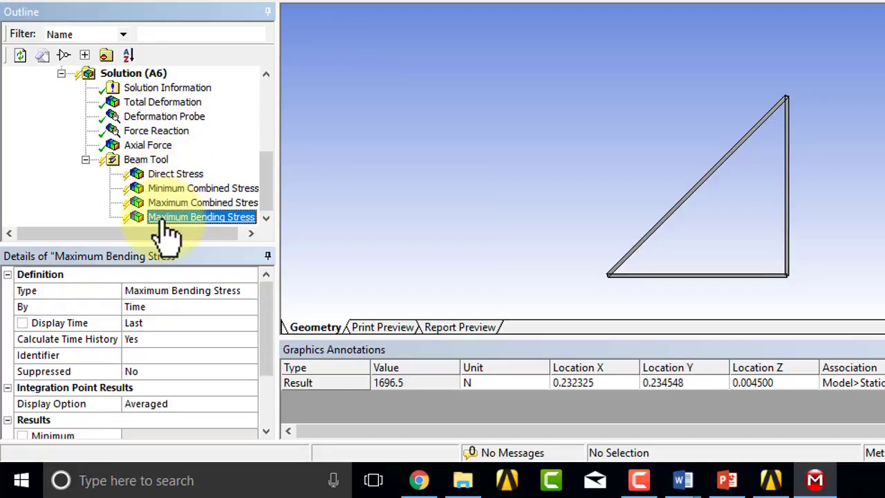
mouse_move(183, 235)
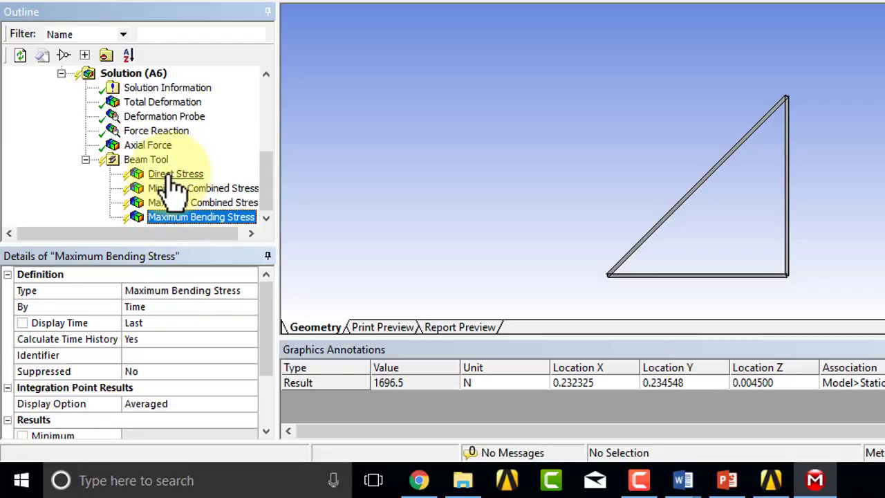
right_click(147, 159)
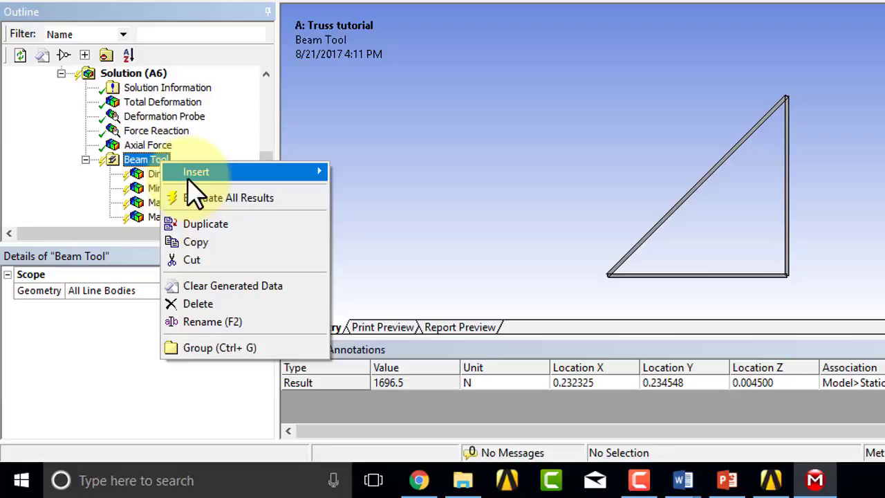
left_click(202, 202)
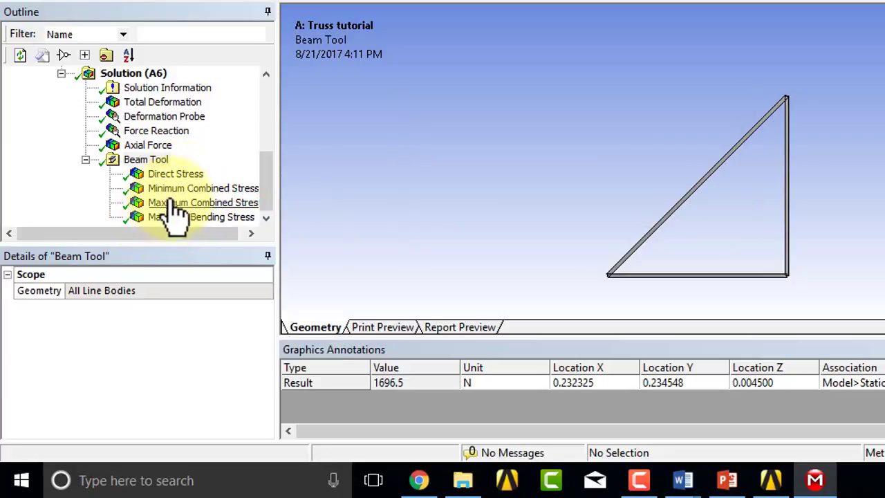
left_click(176, 174)
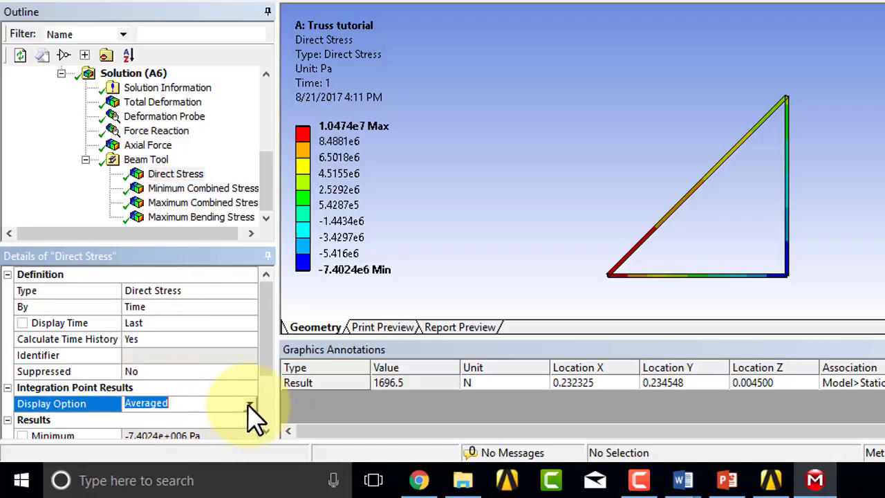
Step: Set Direct Stress to Unaveraged and re-evaluate, giving -1.4809e7 Pa to 2.0944e7 Pa
left_click(249, 404)
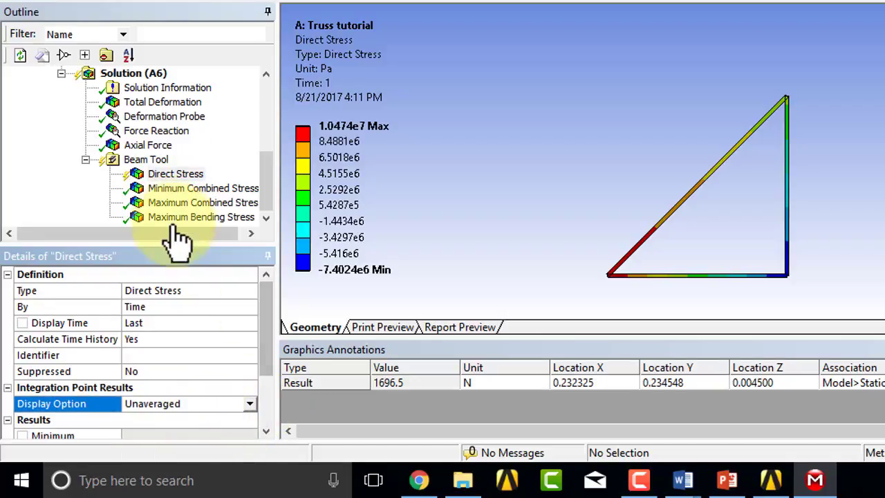
right_click(174, 174)
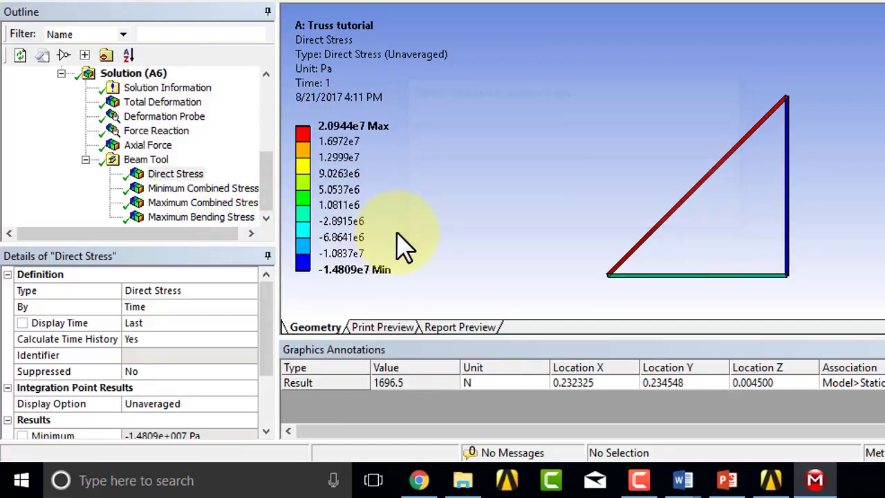
mouse_move(481, 150)
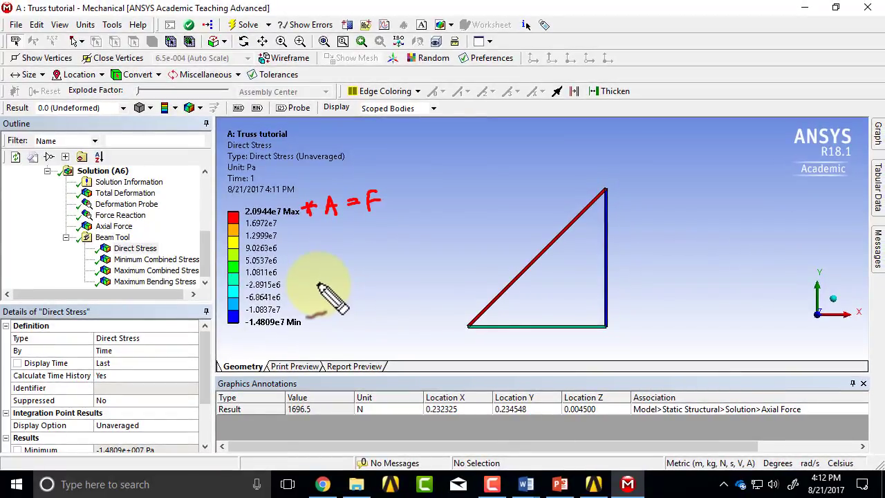
Step: Switch back to the Workbench project and bring up File > Archive for truss.wbpz
left_click(17, 25)
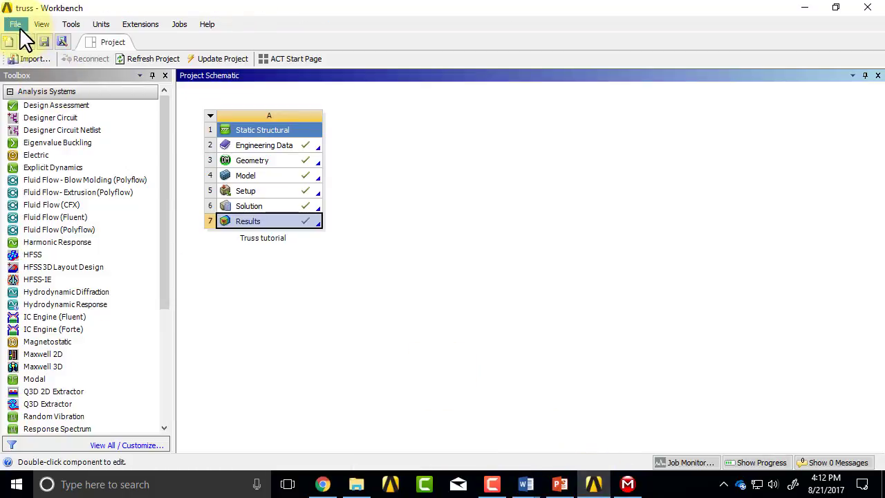
left_click(15, 25)
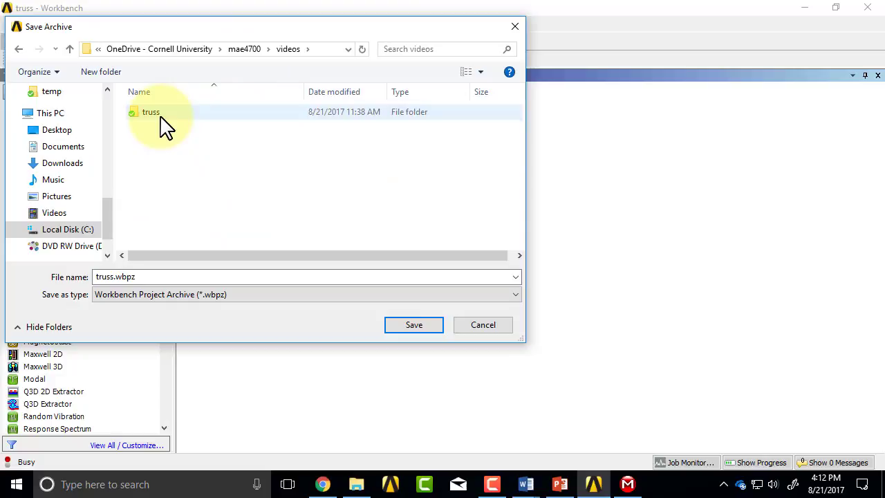
Step: Save the archive as truss.wbpz in the truss demo folder, including result and solution files
double_click(151, 110)
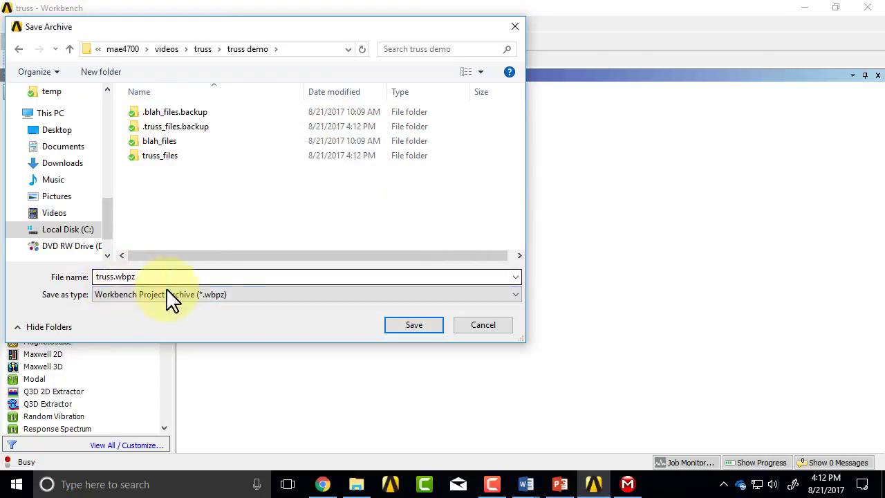
left_click(413, 325)
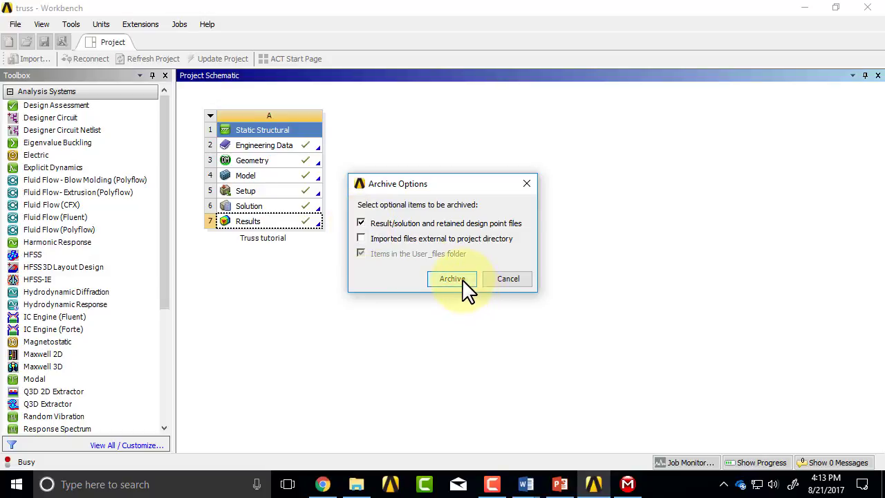
left_click(451, 278)
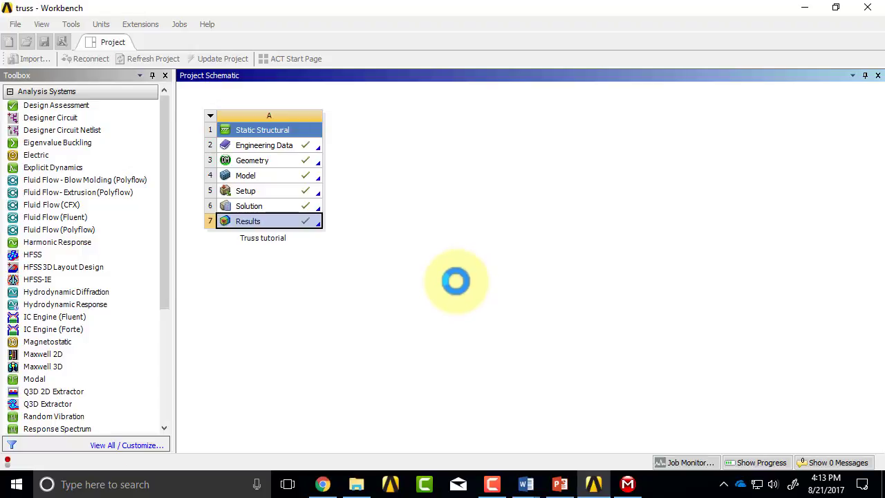
Step: Open the truss demo folder in File Explorer and confirm the 170 KB truss.wbpz archive is there
left_click(357, 485)
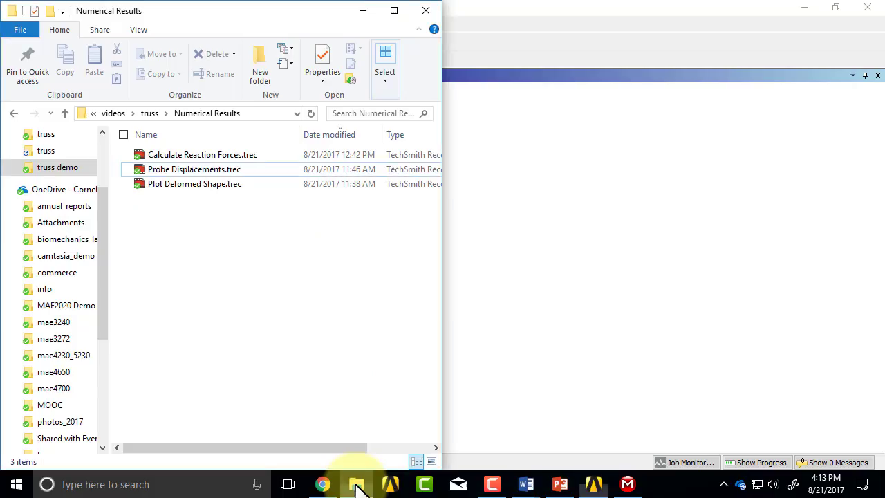
left_click(58, 168)
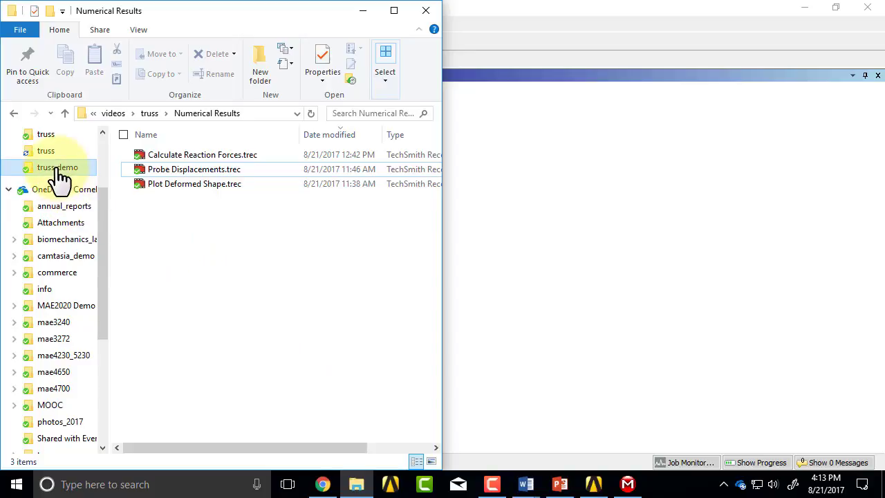
left_click(58, 166)
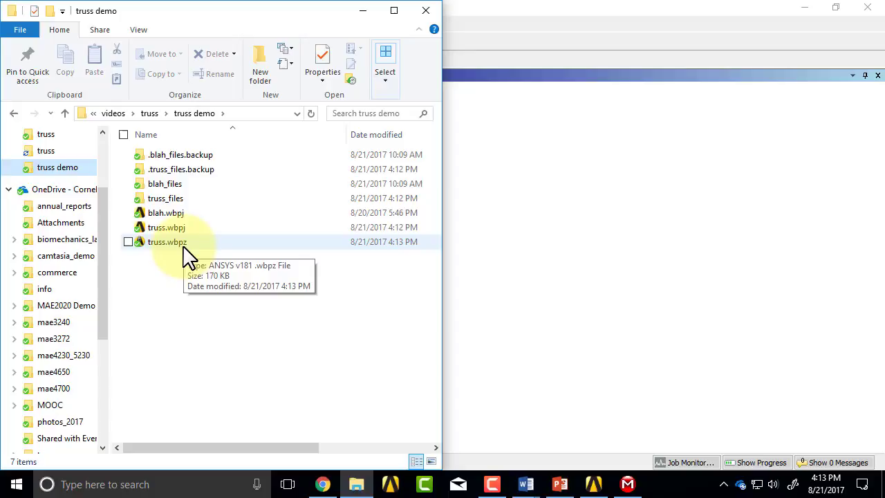
mouse_move(169, 260)
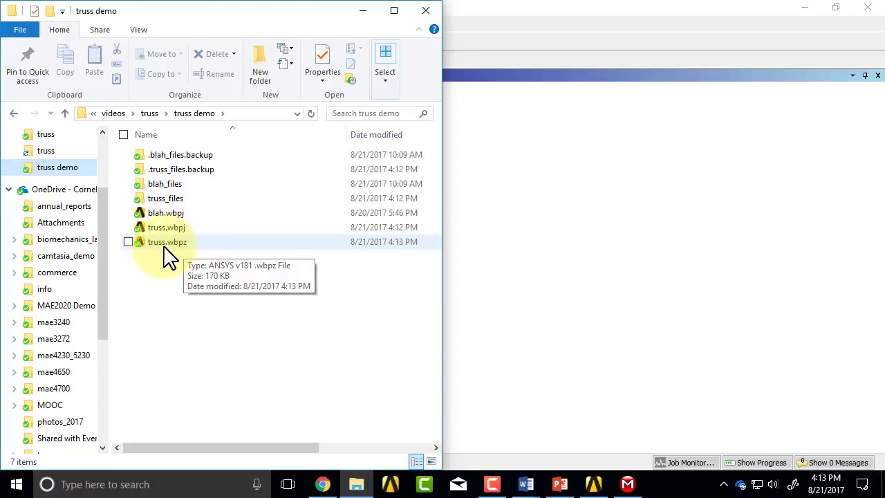
mouse_move(174, 256)
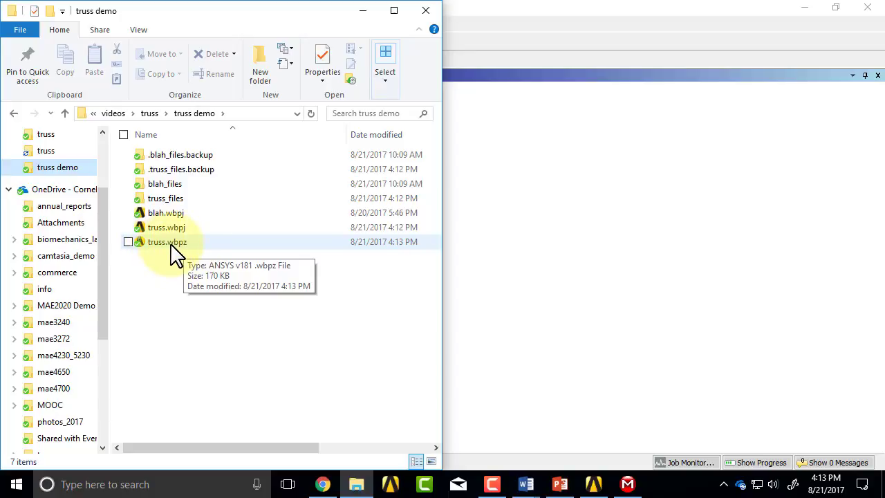
mouse_move(208, 256)
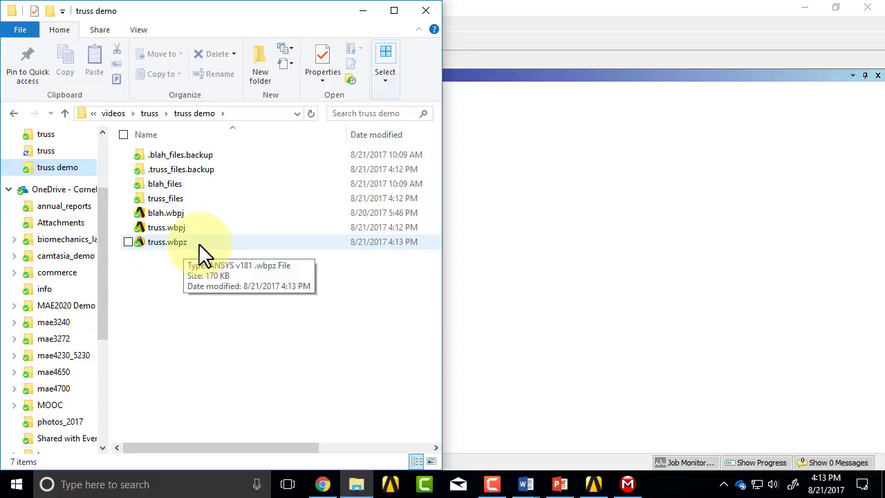